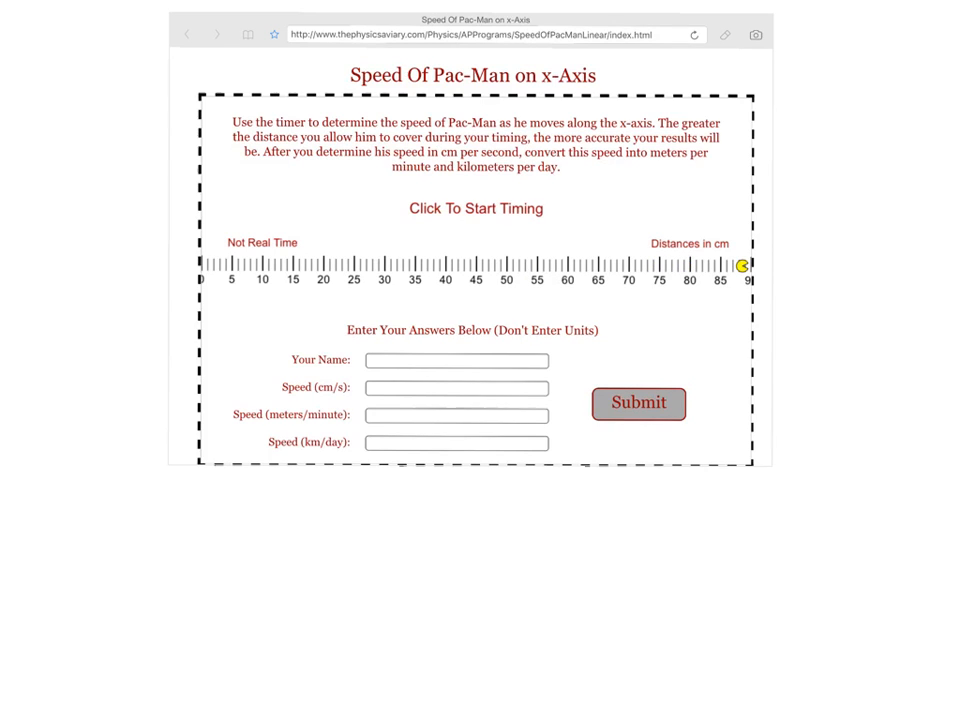
Step: Start the timer with 'Click To Start Timing' once Pac-Man reaches the ruler start
left_click(476, 208)
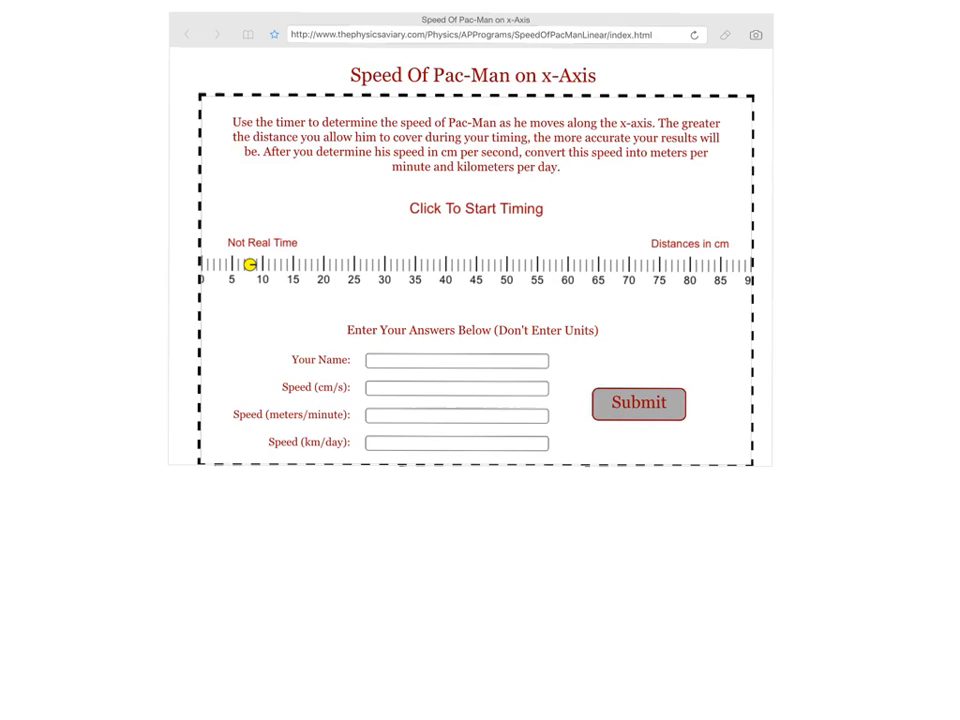
left_click(476, 208)
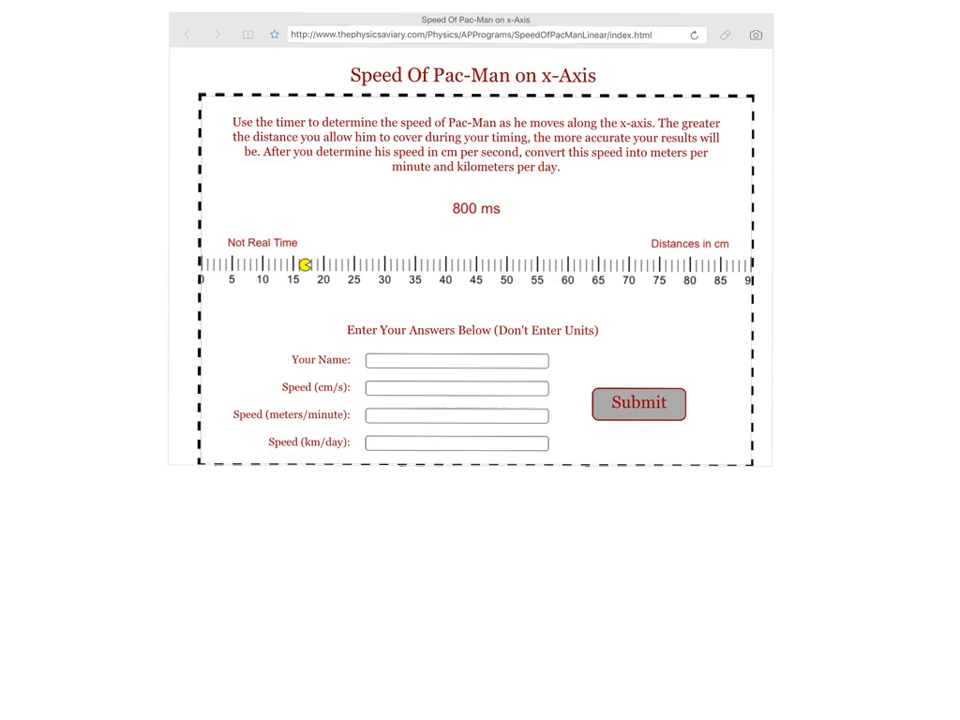